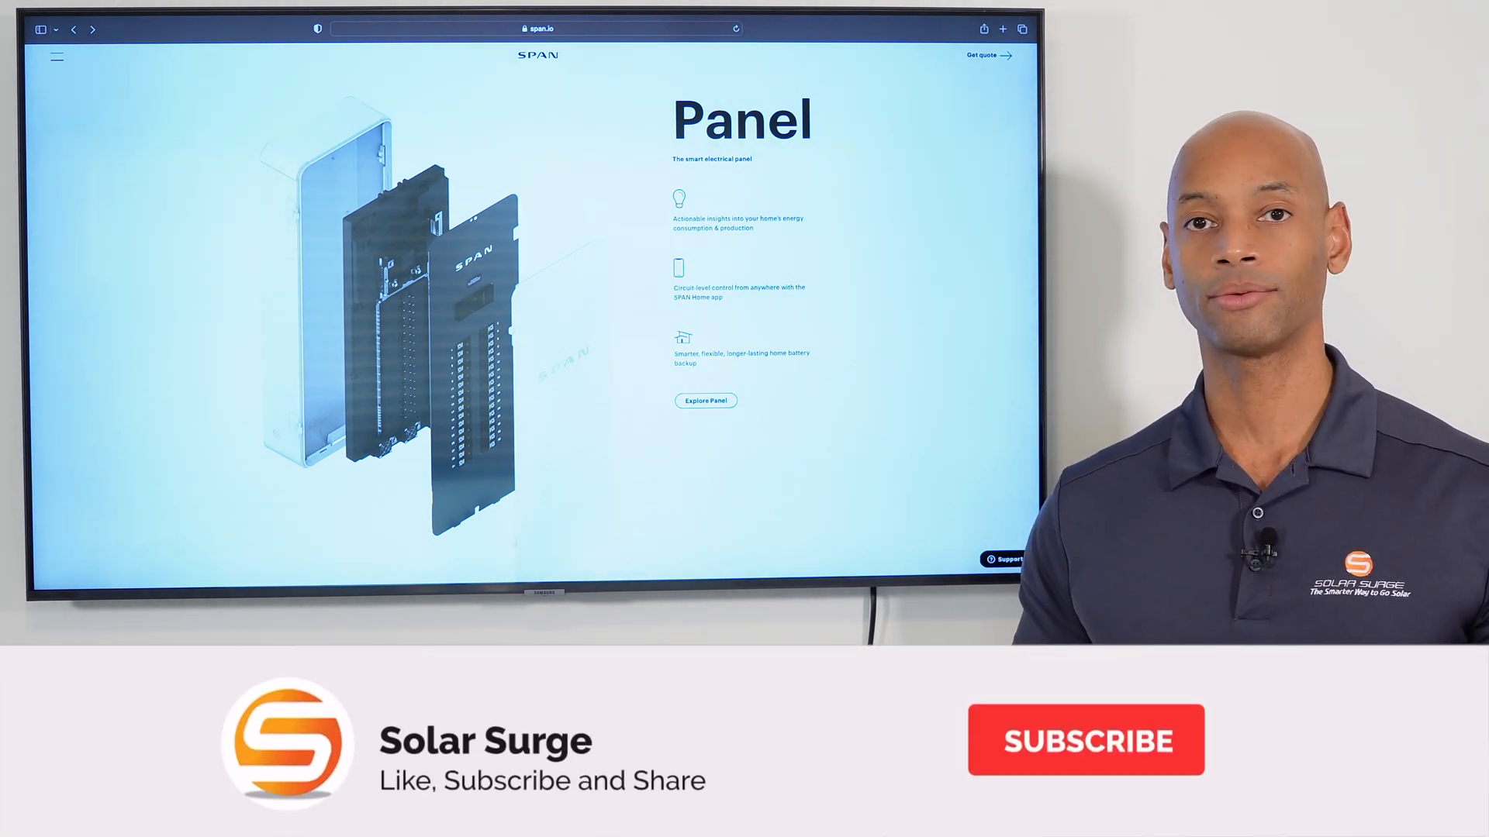
left_click(1085, 740)
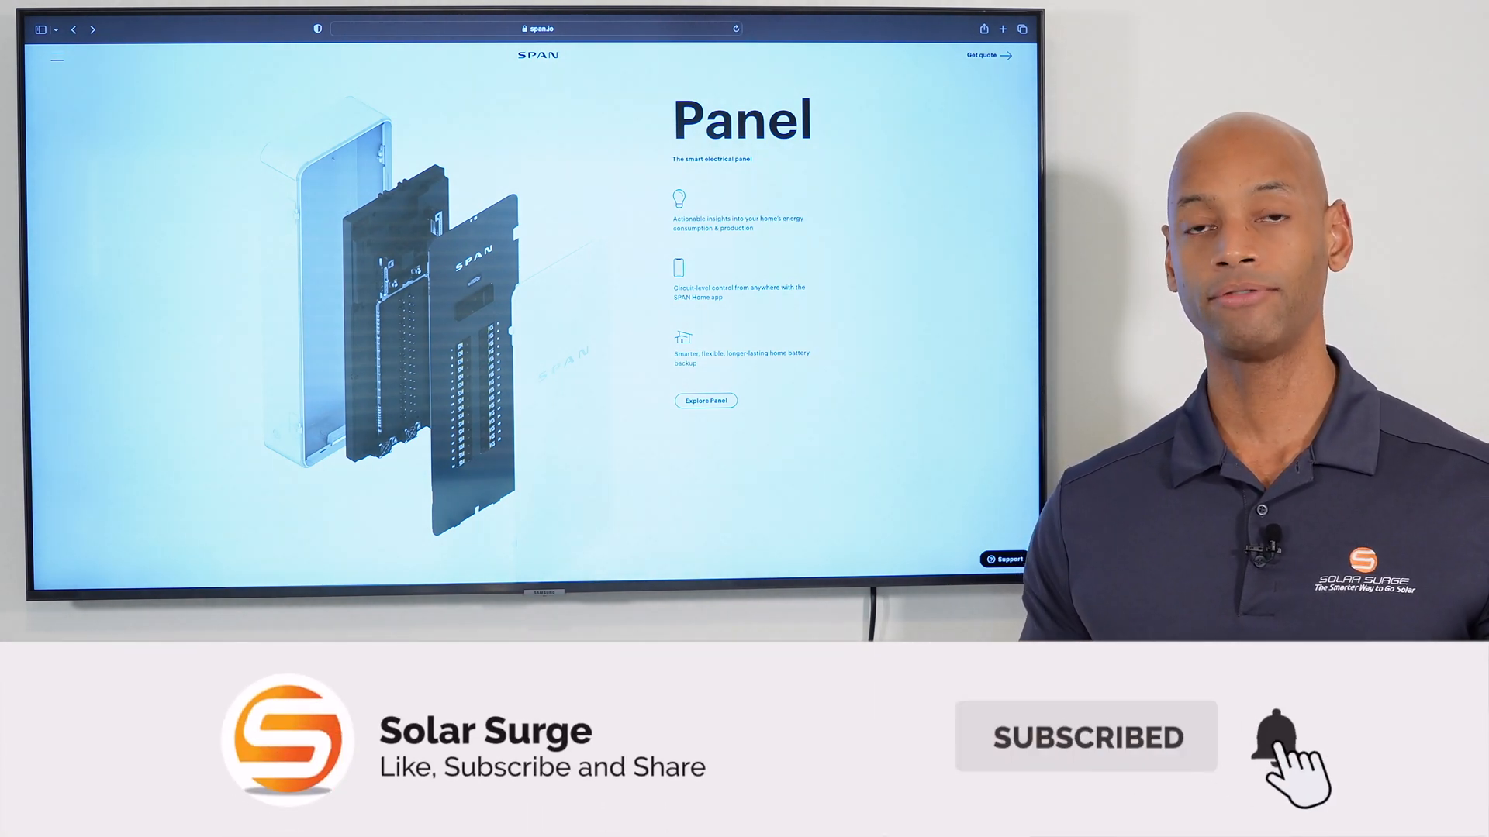